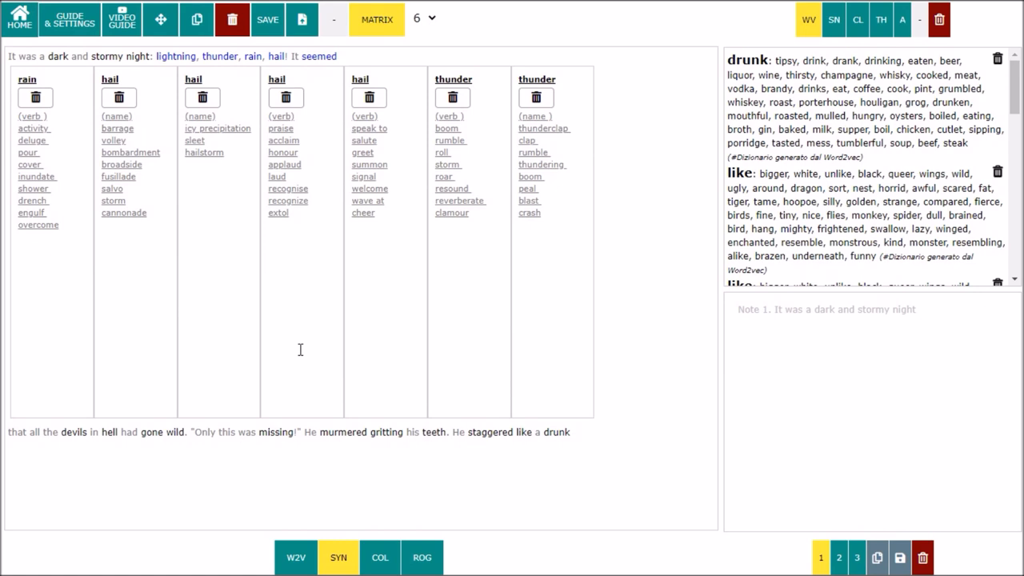
{"action": "mouse_move", "coordinate": [379, 557]}
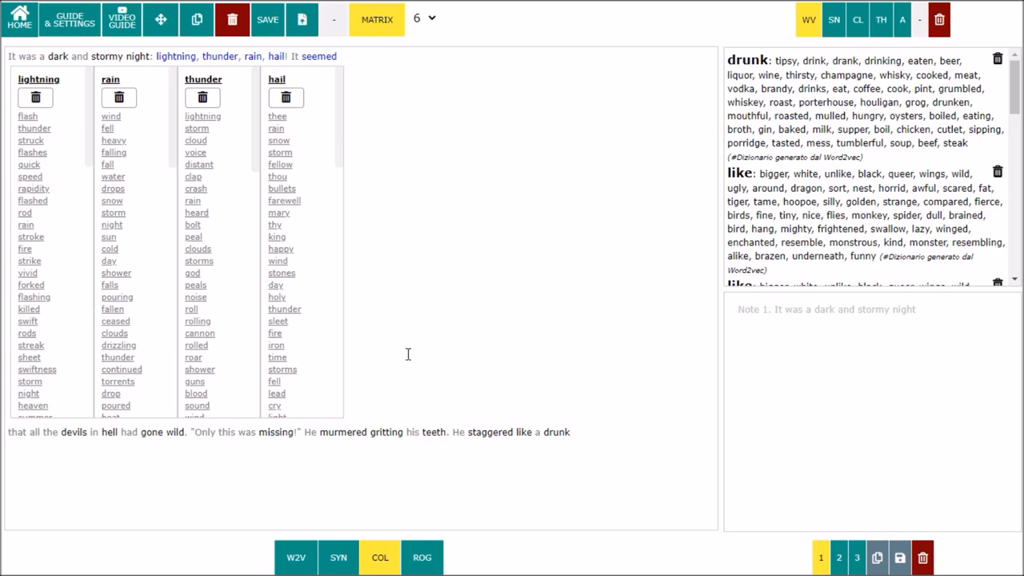
Turn MATRIX off so the dark and stormy night story shows as plain text.
{"action": "left_click", "coordinate": [422, 558]}
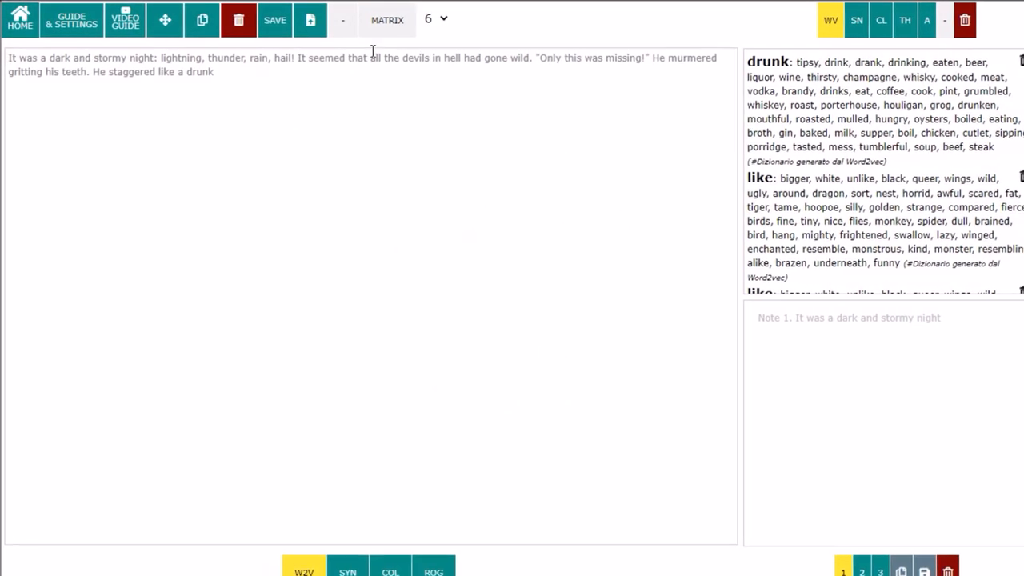
Turn matrix mode on, generate Roget word lists for lightning, thunder, rain and hail, then close them.
{"action": "left_click", "coordinate": [397, 20]}
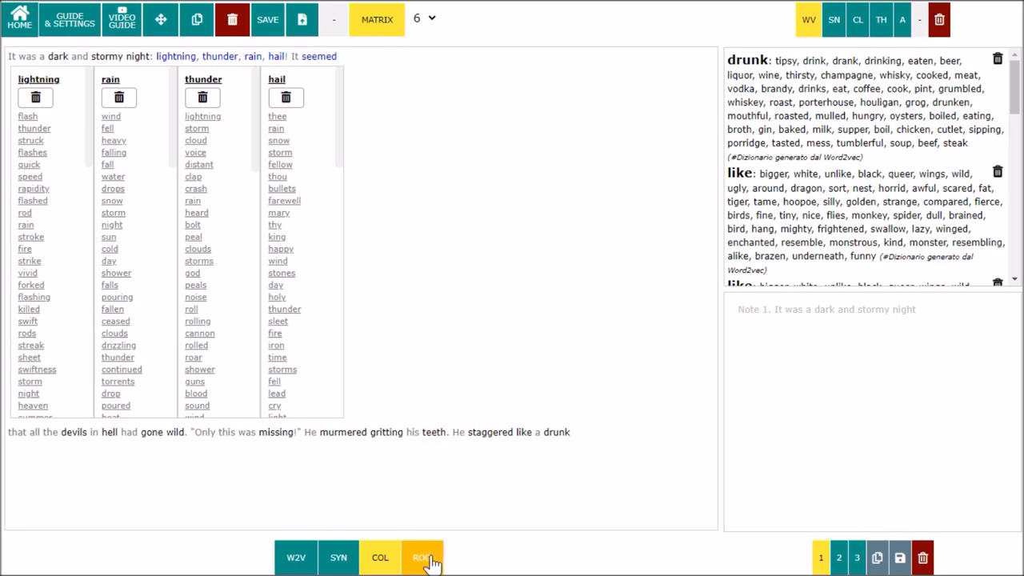
{"action": "left_click", "coordinate": [422, 557]}
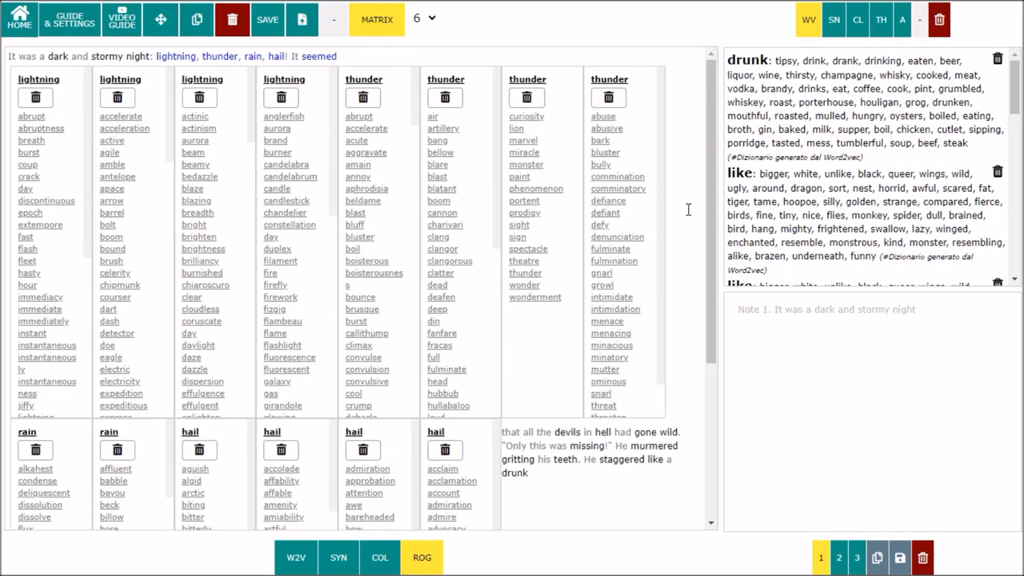
{"action": "left_click", "coordinate": [377, 20]}
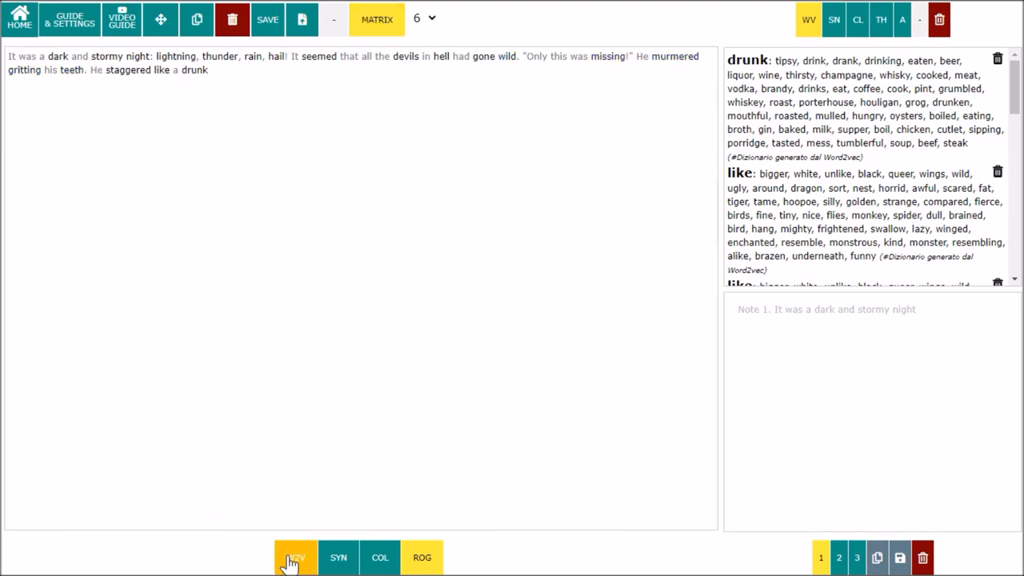
Switch to Word2vec, build a matrix from a clicked word, and resize it to eight, then three columns.
{"action": "left_click", "coordinate": [296, 557]}
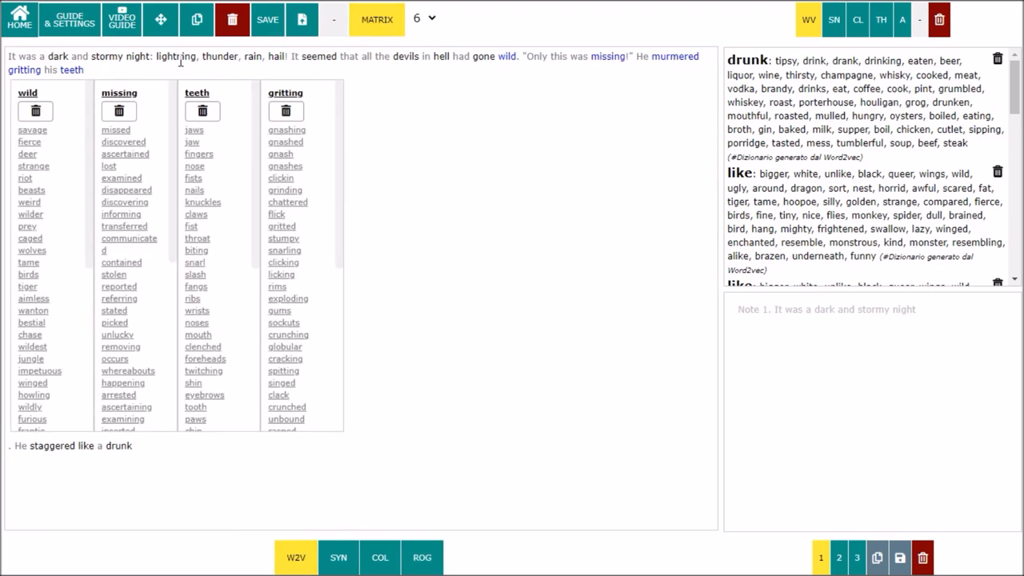
{"action": "left_click", "coordinate": [175, 56]}
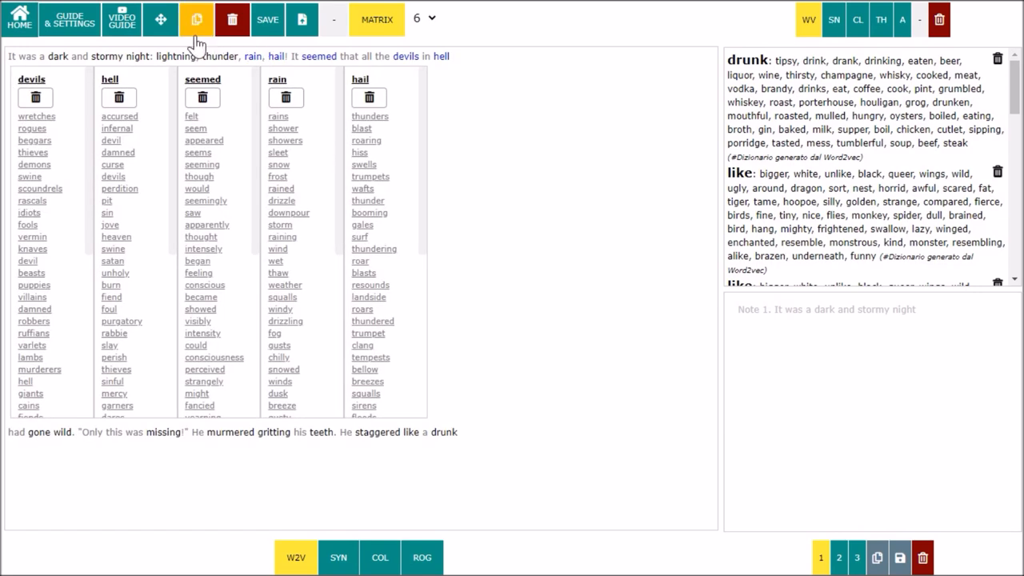
{"action": "left_click", "coordinate": [424, 19]}
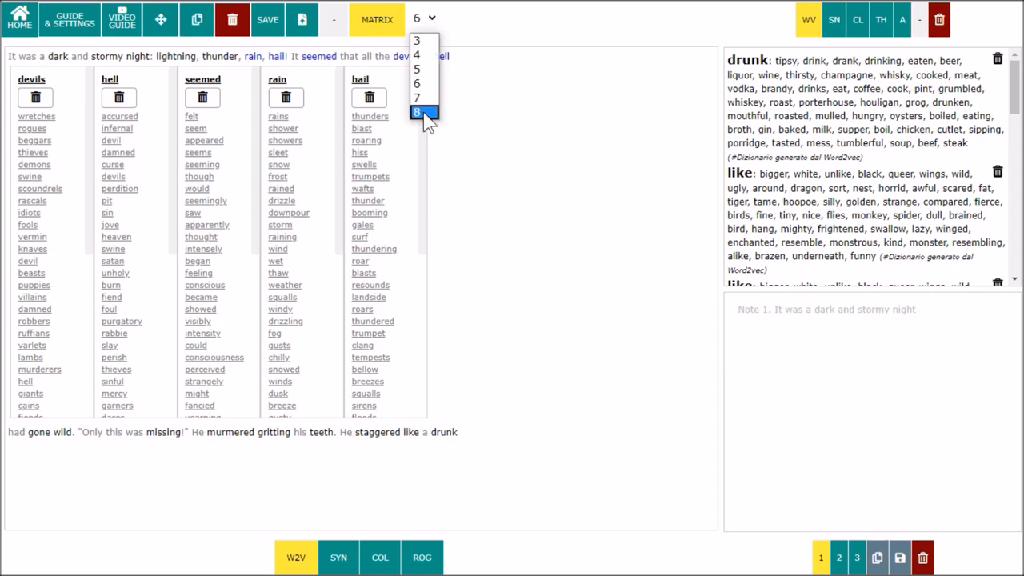
{"action": "left_click", "coordinate": [417, 112]}
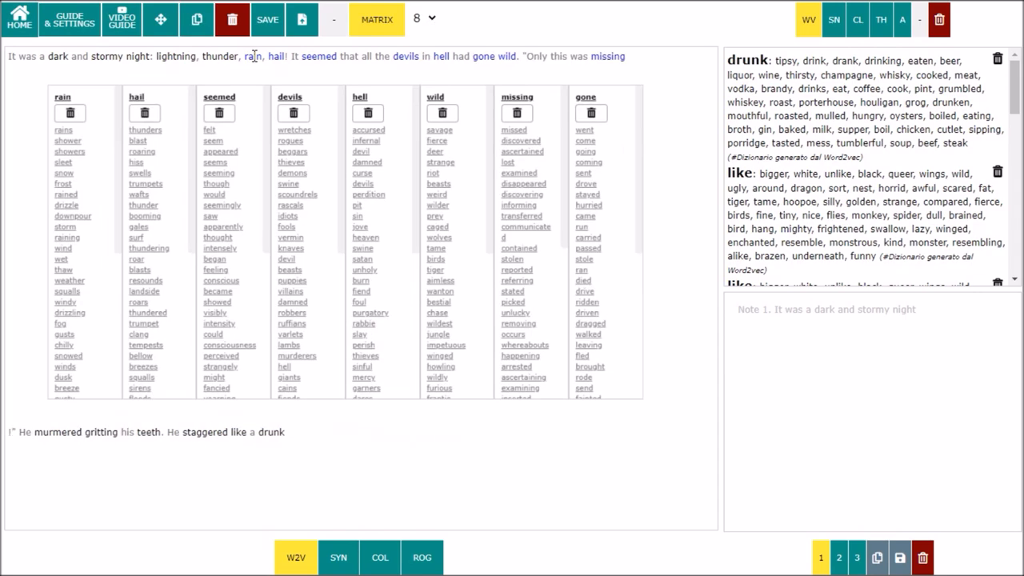
{"action": "left_click", "coordinate": [423, 18]}
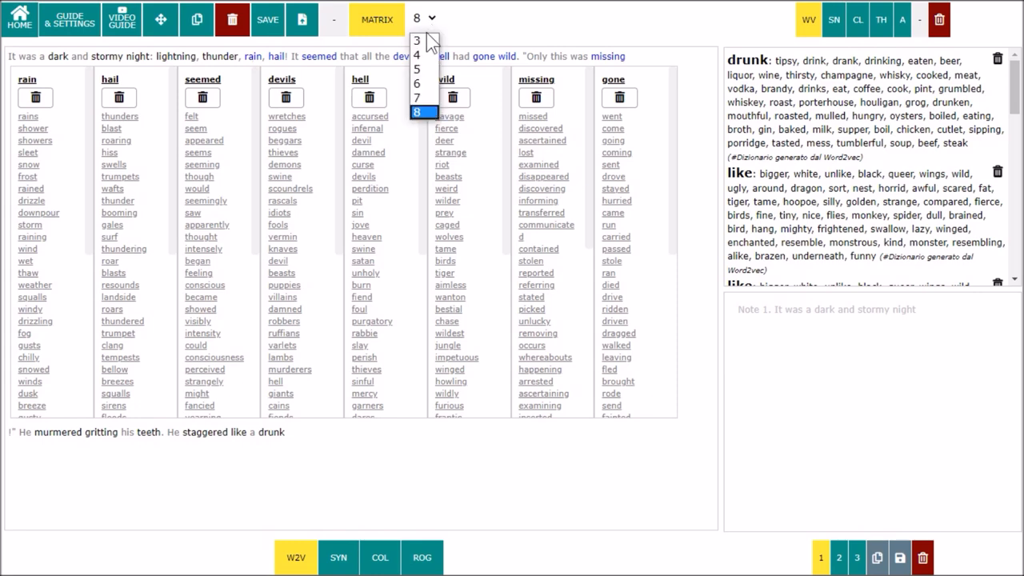
{"action": "left_click", "coordinate": [416, 40]}
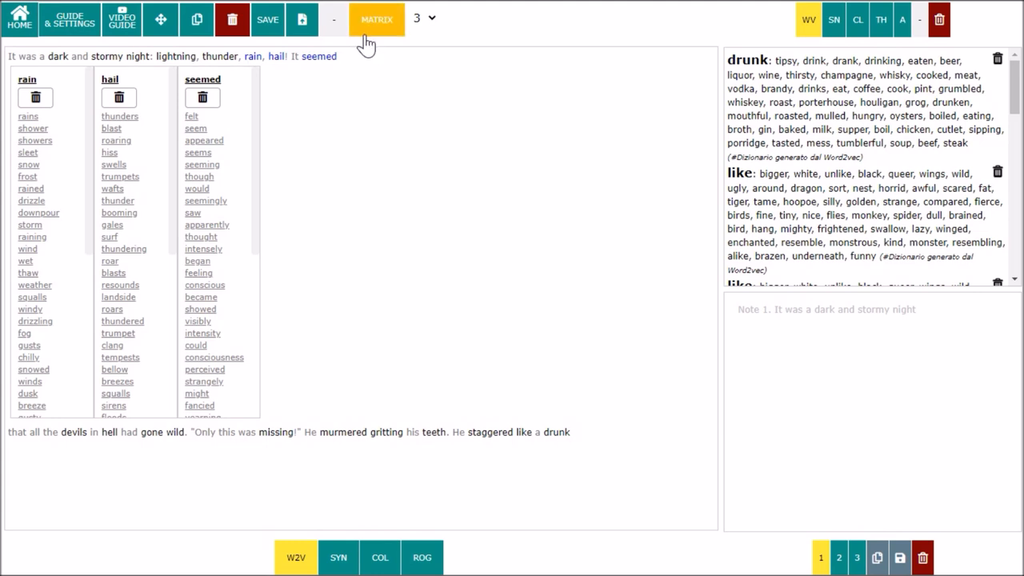
Close the three-column Word2vec matrix by switching MATRIX off.
{"action": "left_click", "coordinate": [376, 18]}
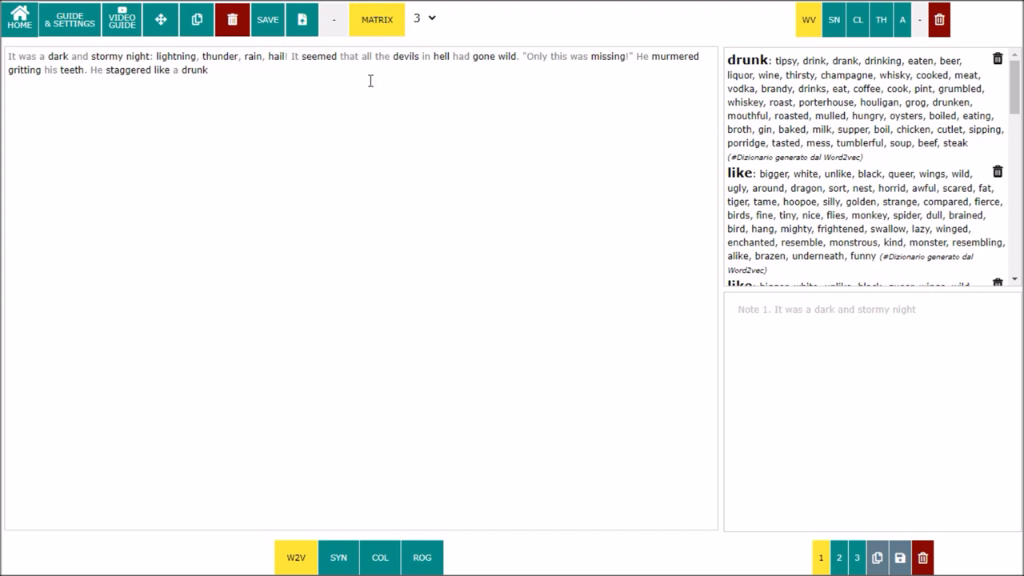
{"action": "mouse_move", "coordinate": [333, 19]}
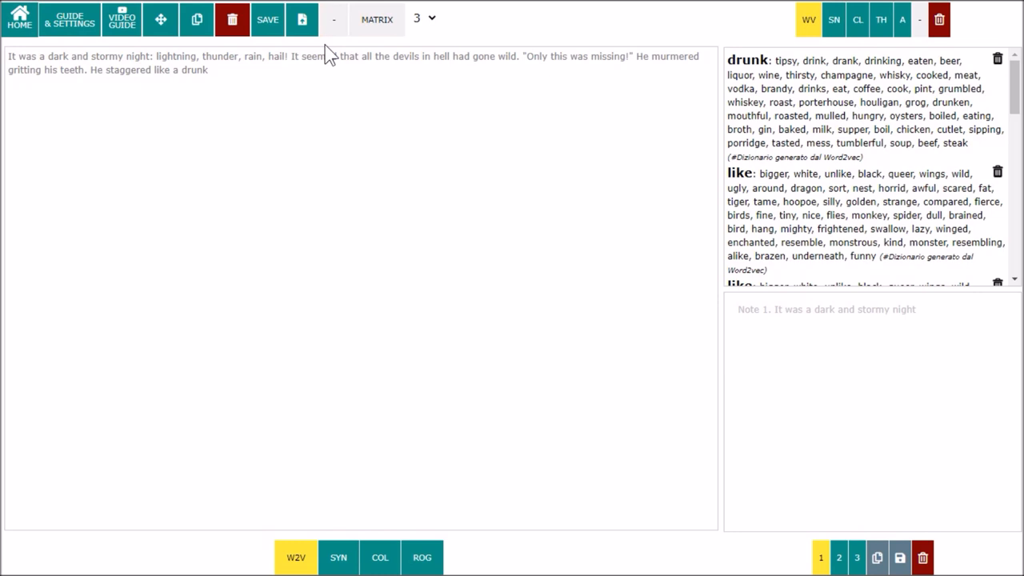
{"action": "mouse_move", "coordinate": [316, 69]}
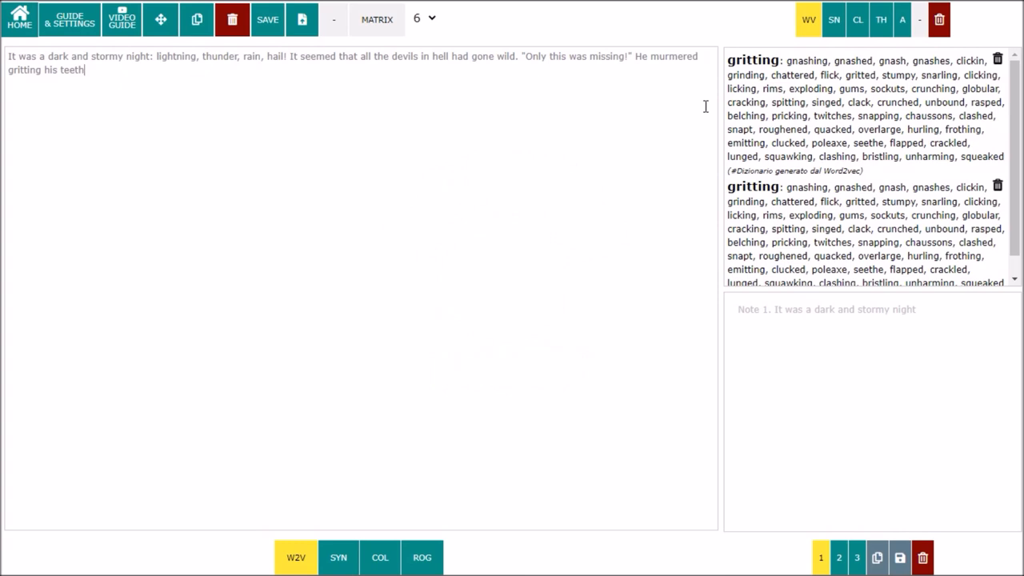
Type '. He staggered like a drunk' and clear the dictionary results panel.
{"action": "type", "text": ". He staggered"}
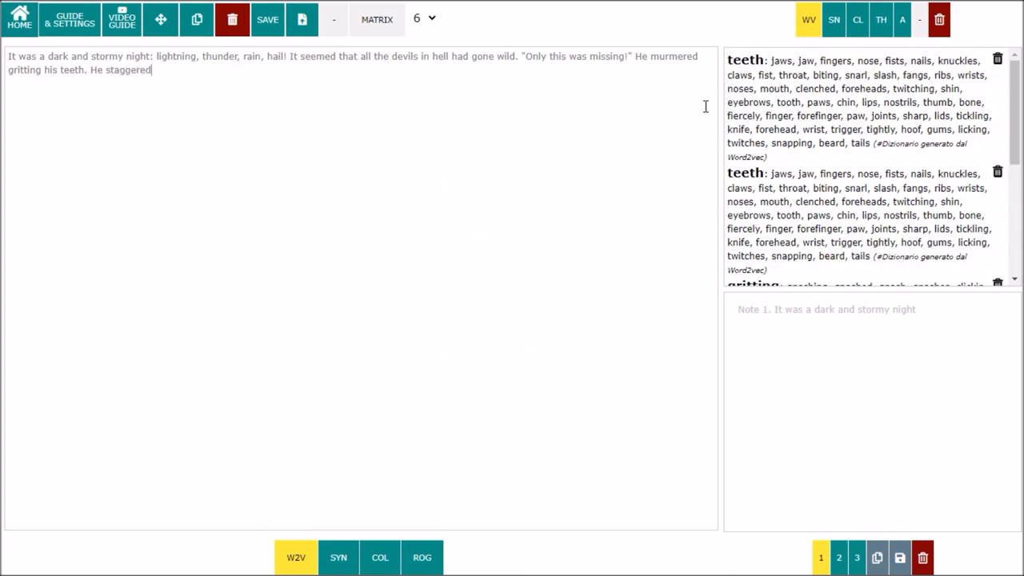
{"action": "type", "text": "like a drunk"}
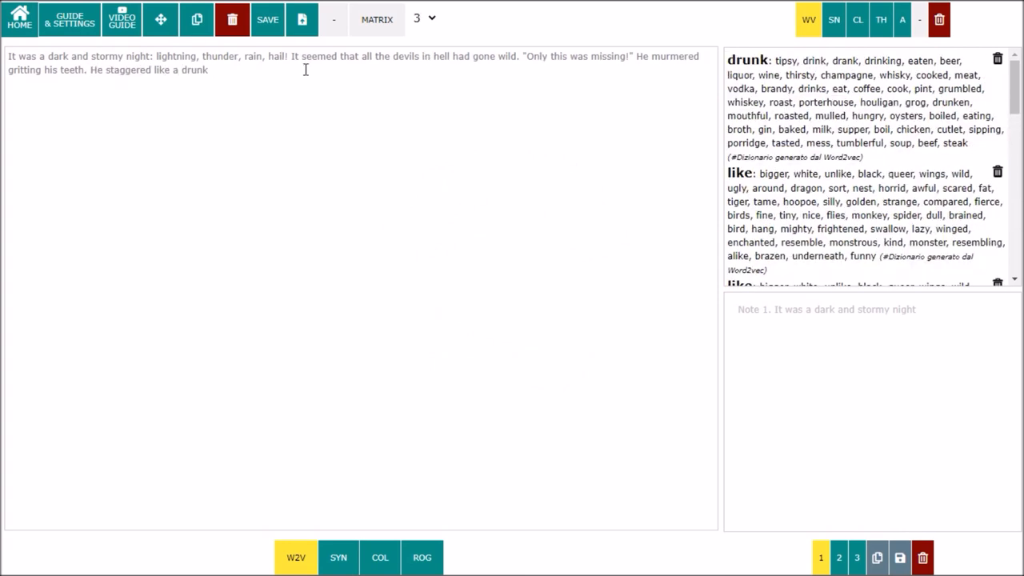
{"action": "left_click", "coordinate": [919, 19]}
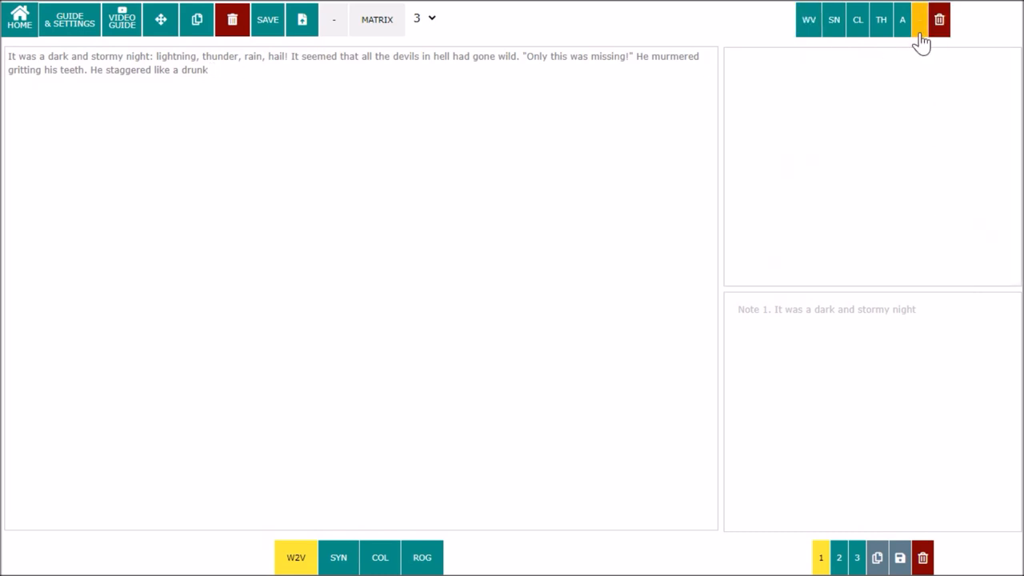
Check CL, TH and A results, then insert the dark recess example sentence.
{"action": "left_click", "coordinate": [856, 19]}
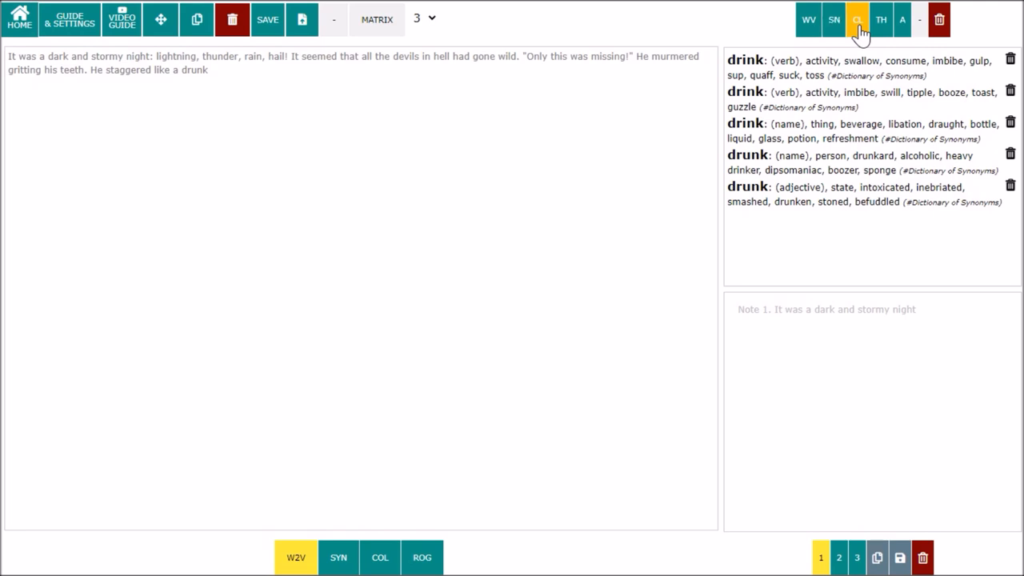
{"action": "left_click", "coordinate": [881, 20]}
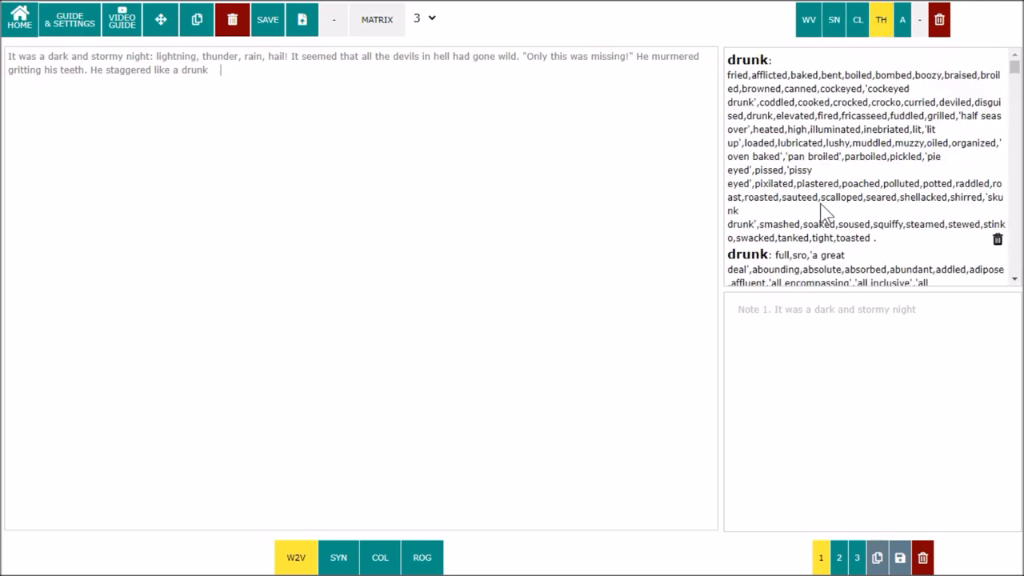
{"action": "left_click", "coordinate": [901, 19]}
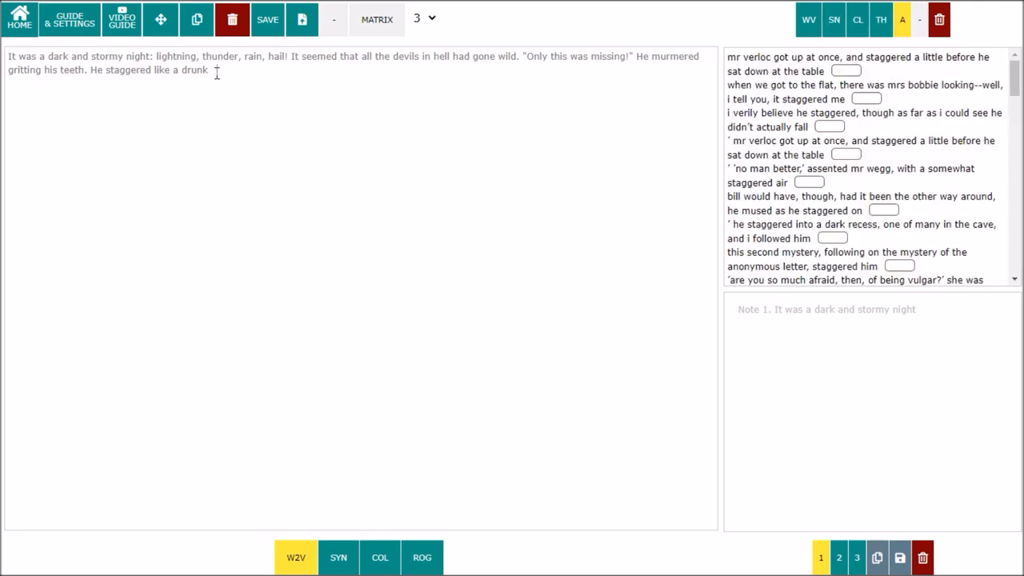
{"action": "left_click", "coordinate": [831, 238]}
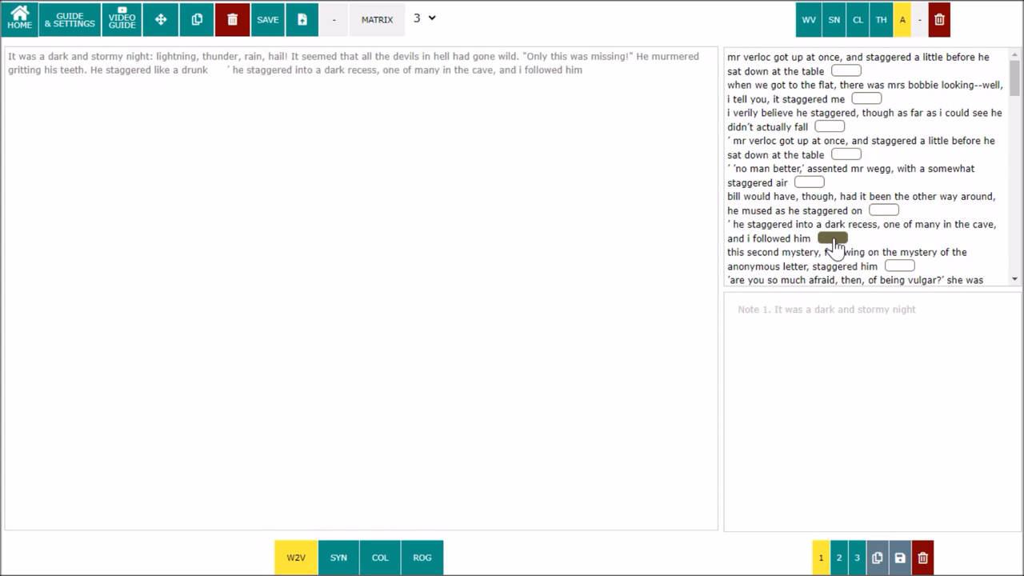
{"action": "mouse_move", "coordinate": [340, 12]}
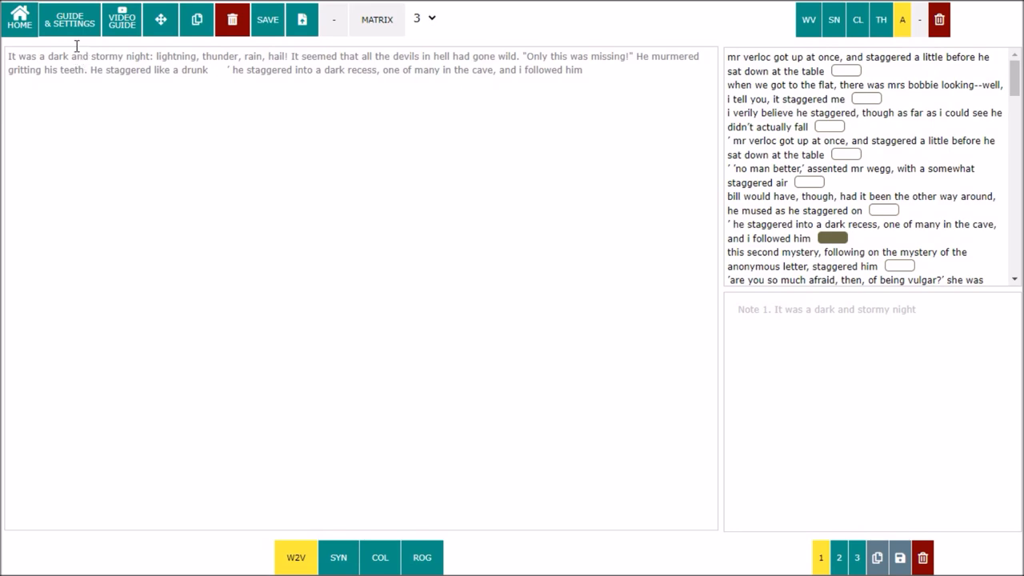
{"action": "left_click", "coordinate": [69, 19]}
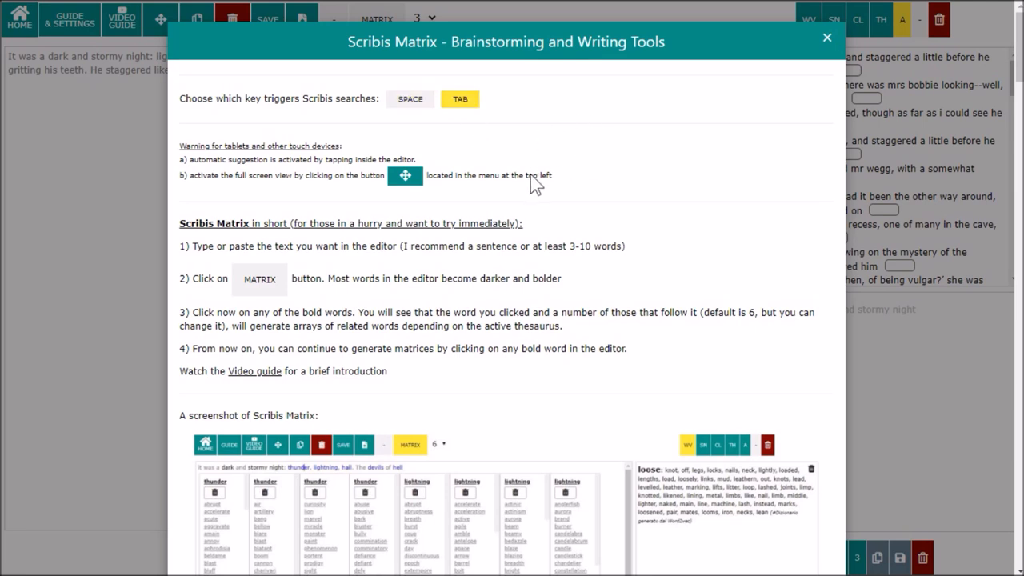
{"action": "mouse_move", "coordinate": [826, 38]}
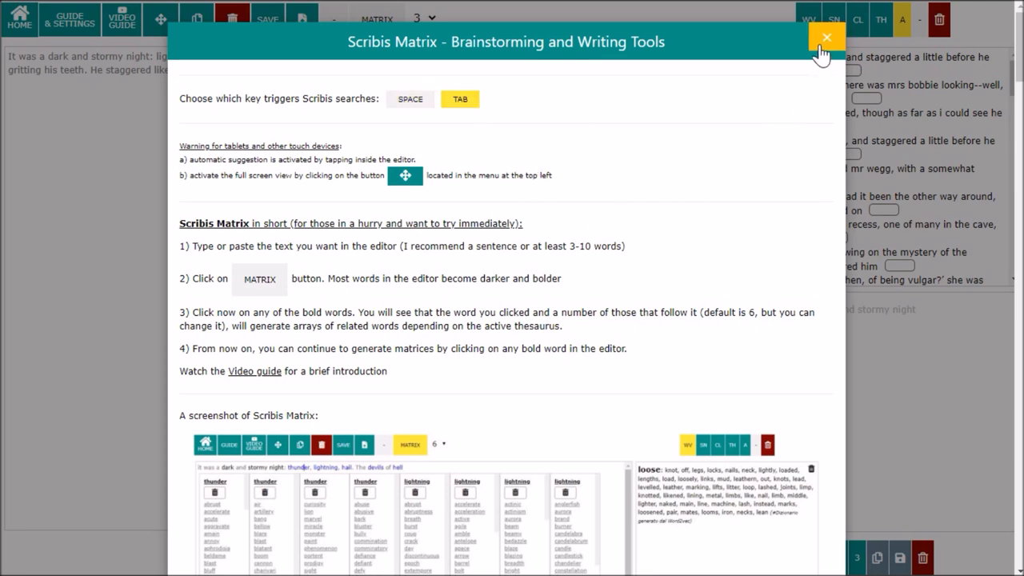
{"action": "left_click", "coordinate": [825, 36]}
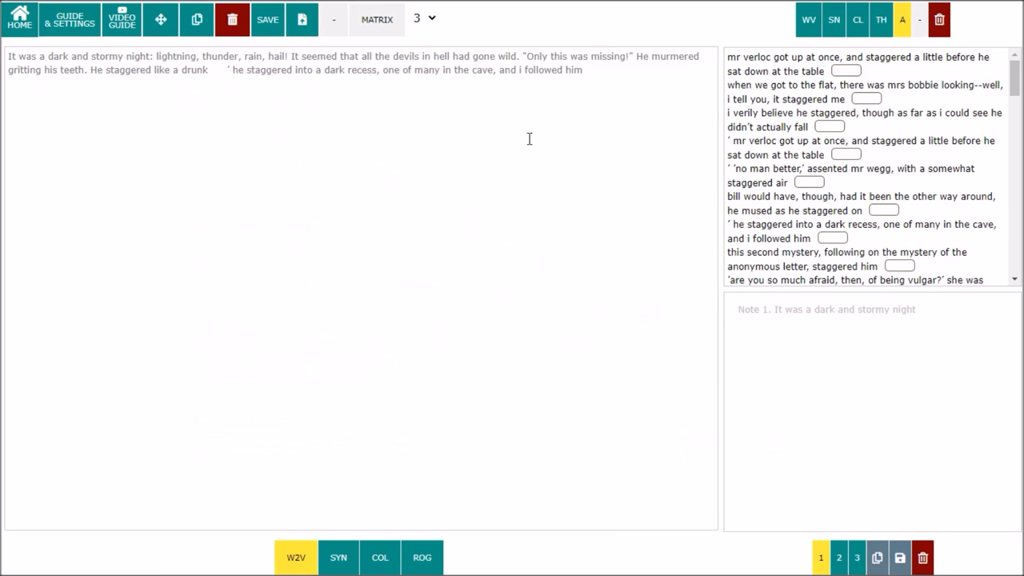
Turn matrix mode on for a staggered, dark and recess matrix, and fetch example sentences for cloudy.
{"action": "left_click", "coordinate": [375, 19]}
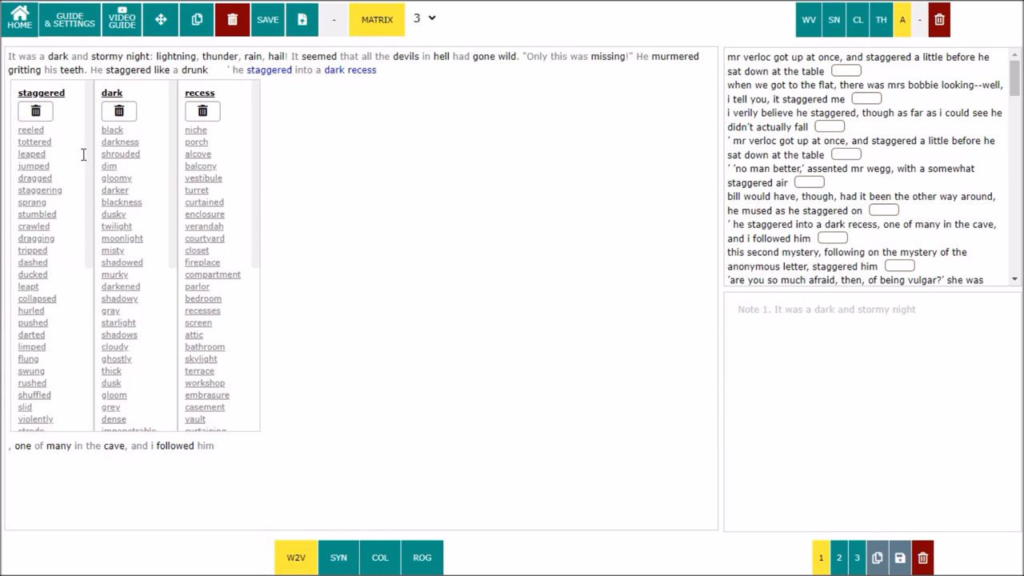
{"action": "mouse_move", "coordinate": [143, 278]}
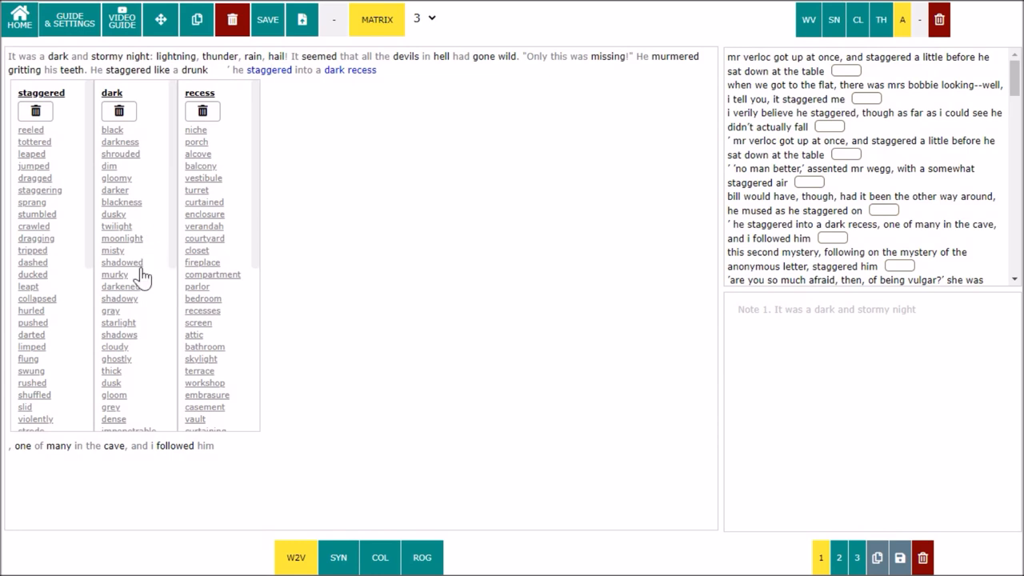
{"action": "mouse_move", "coordinate": [155, 244]}
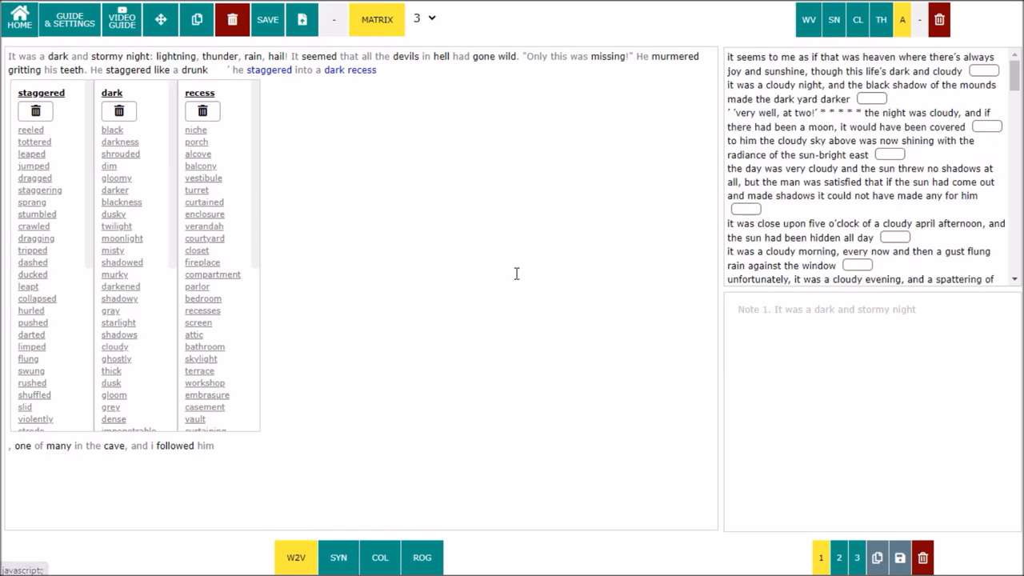
{"action": "double_click", "coordinate": [794, 85]}
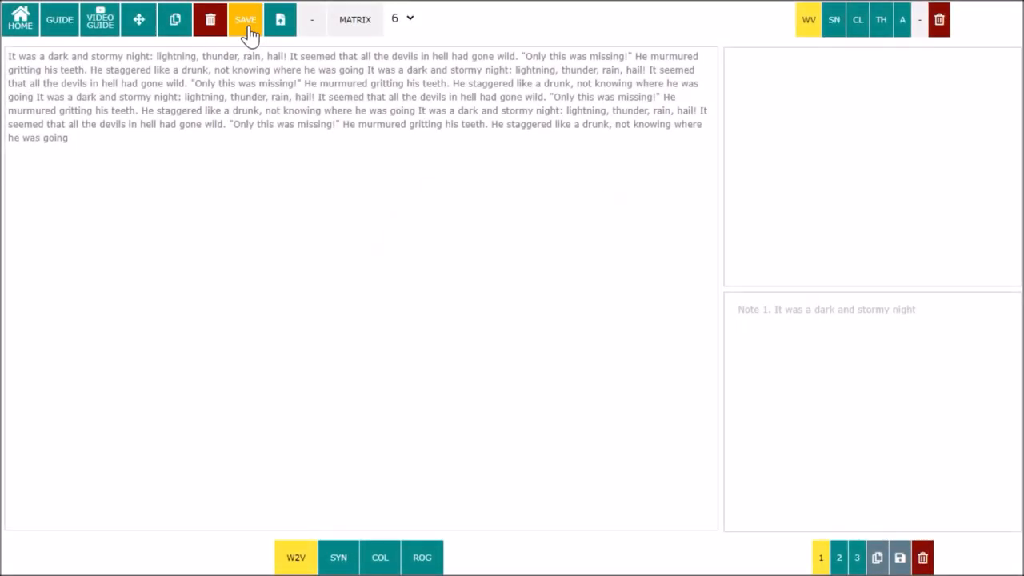
Save the story, then generate a five-column matrix from the word stormy.
{"action": "left_click", "coordinate": [280, 18]}
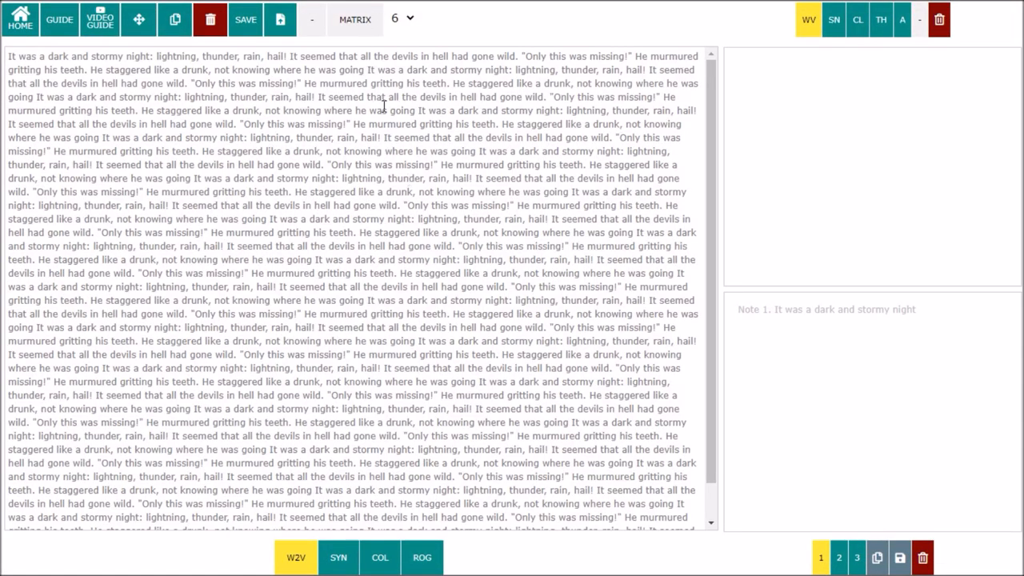
{"action": "left_click", "coordinate": [354, 20]}
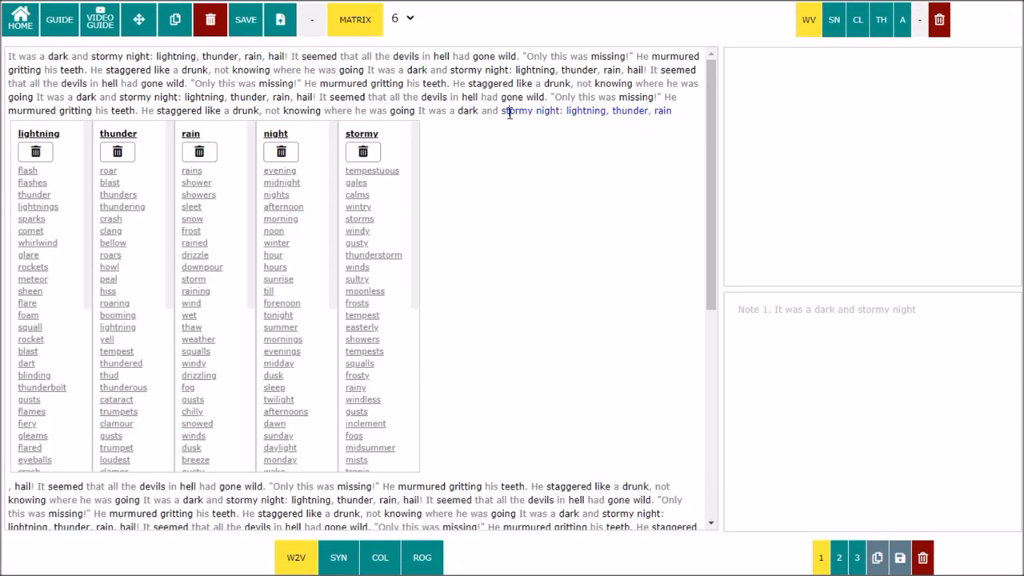